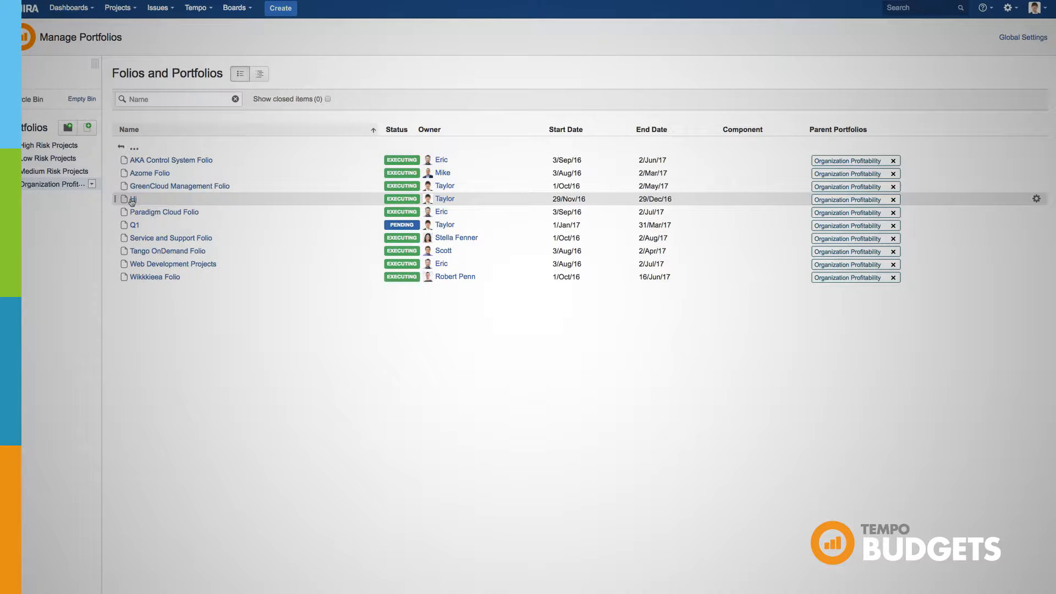
# Step: Open the 'Hi' folio from the Folios and Portfolios list
pyautogui.click(134, 198)
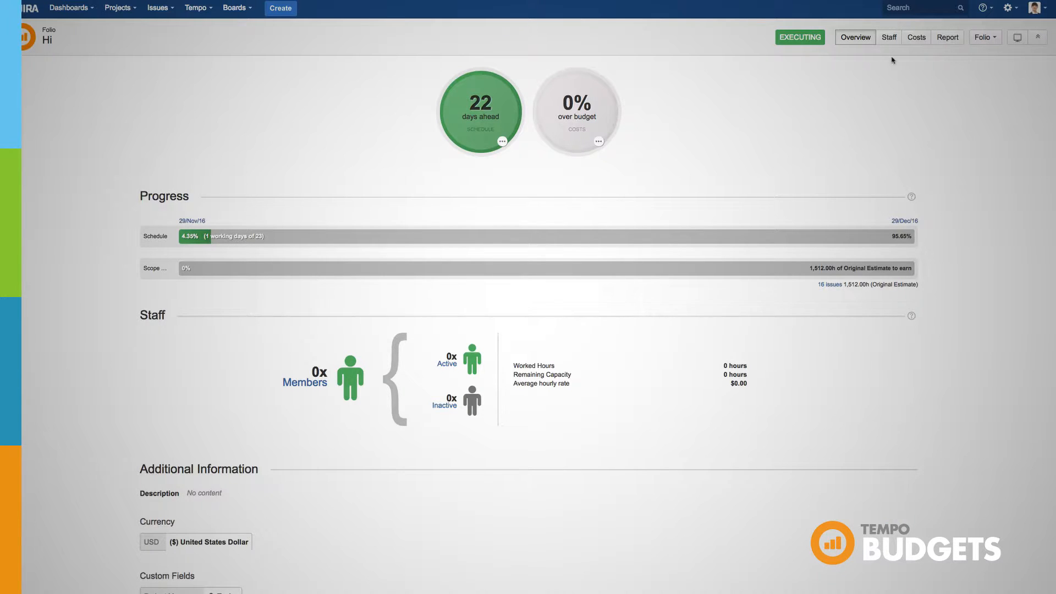
# Step: Show the Hi folio's Staff section and its options for adding staff members
pyautogui.click(889, 37)
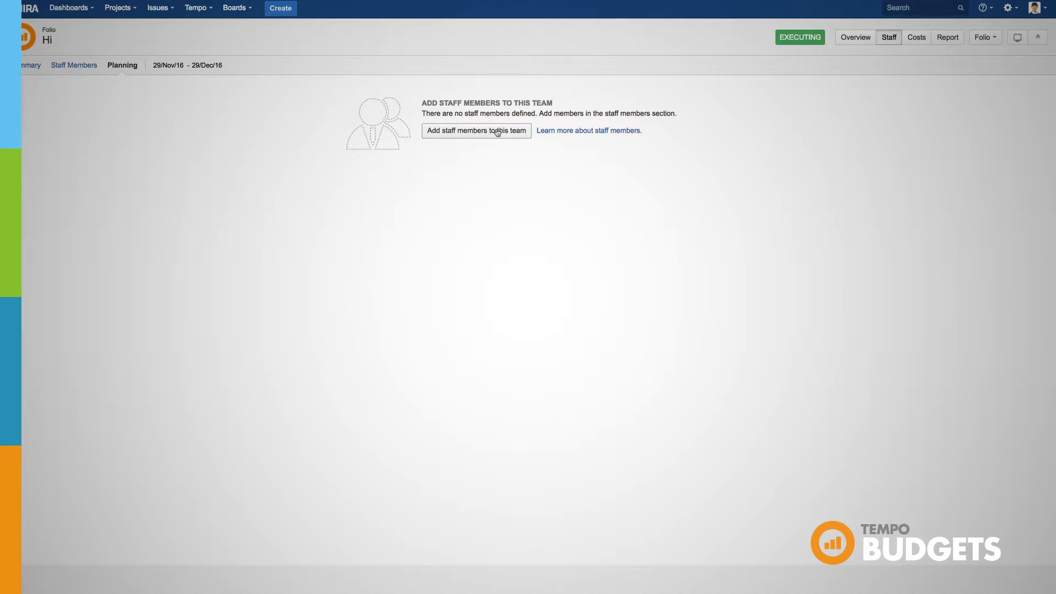
pyautogui.click(476, 130)
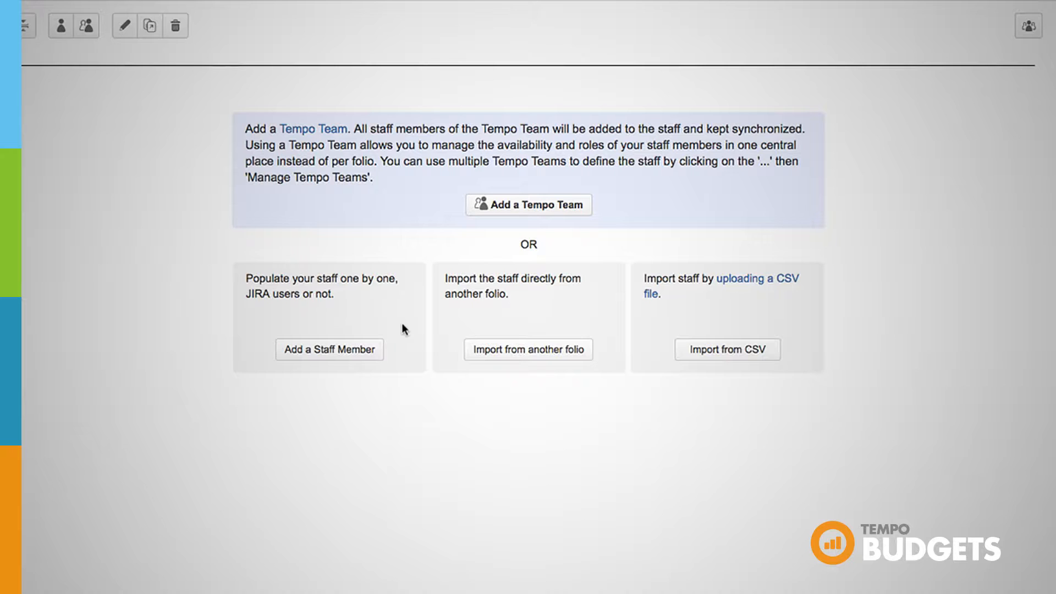
pyautogui.moveTo(569, 311)
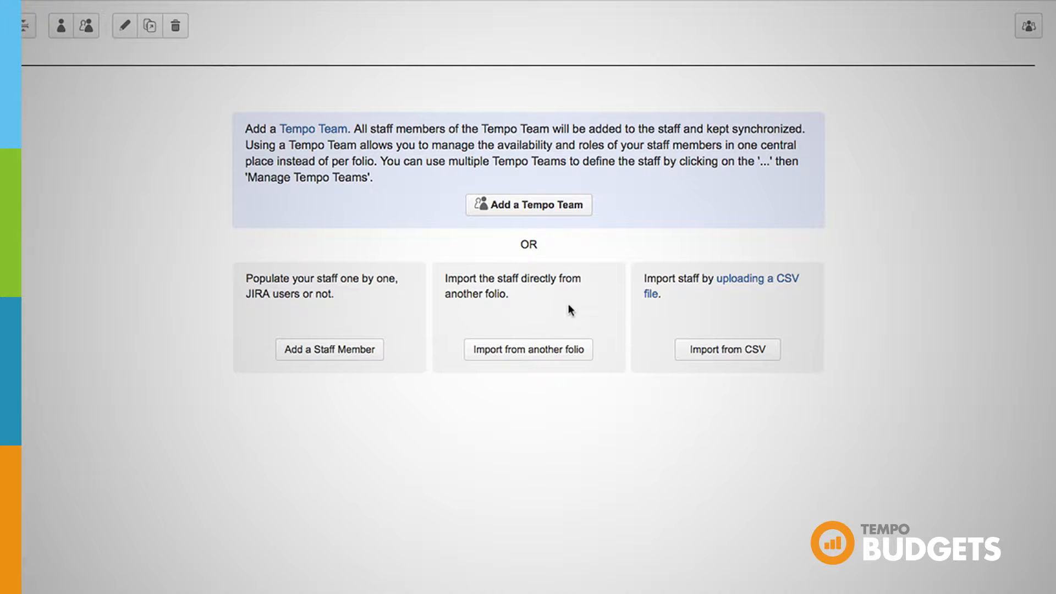
pyautogui.moveTo(584, 287)
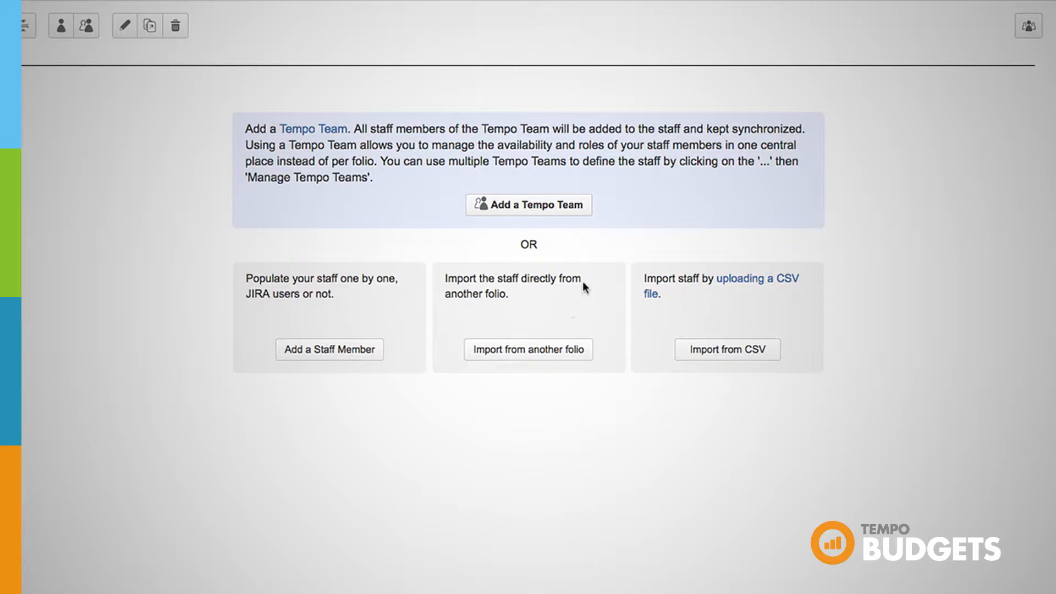
pyautogui.moveTo(631, 204)
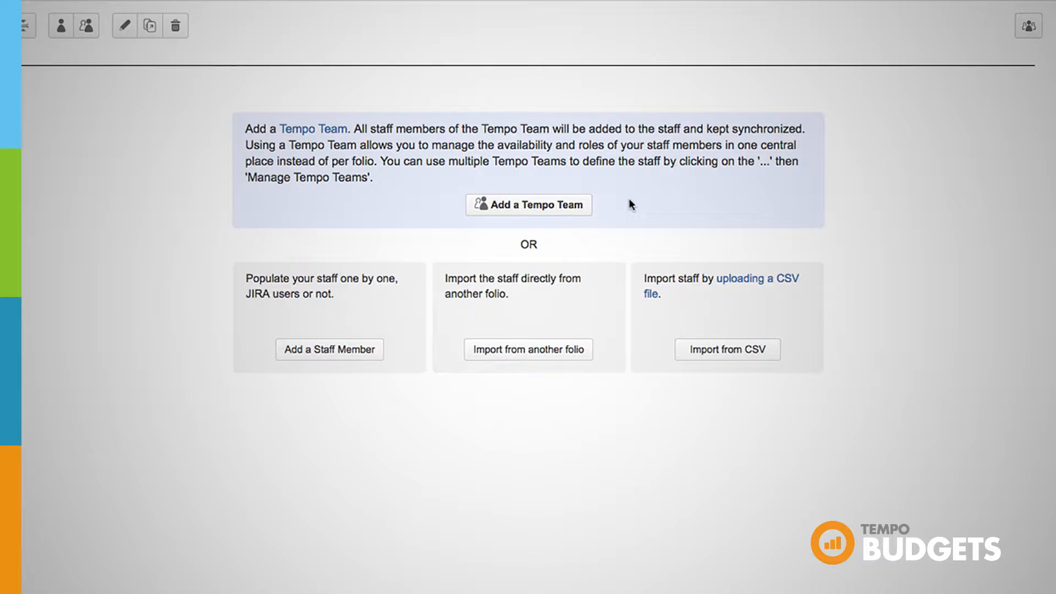
pyautogui.moveTo(636, 213)
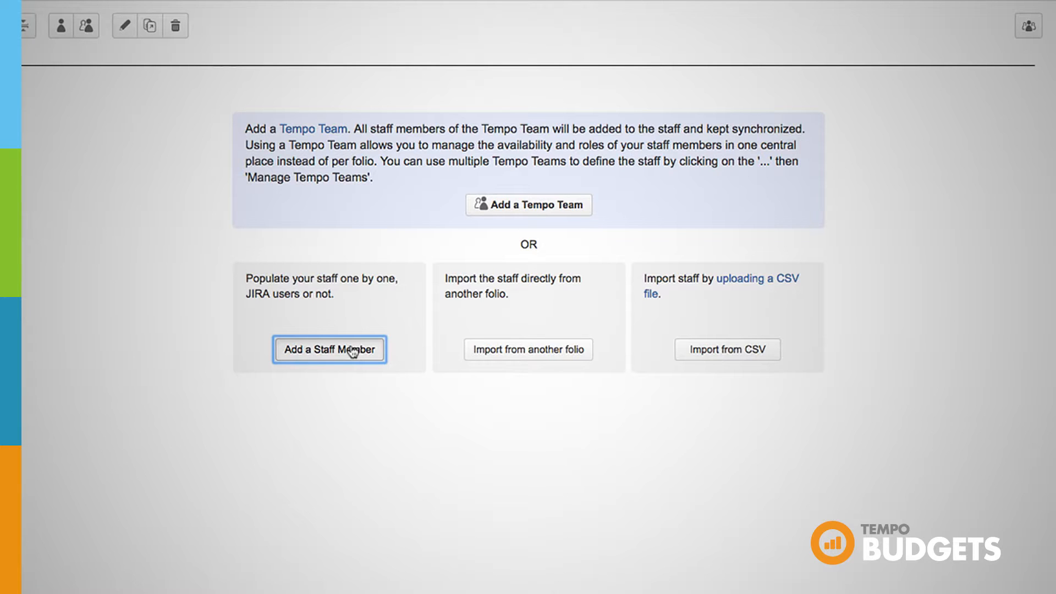
# Step: Fill a staff entry for Taylor as Project Manager from the folio's start to end date at 100%
pyautogui.click(328, 349)
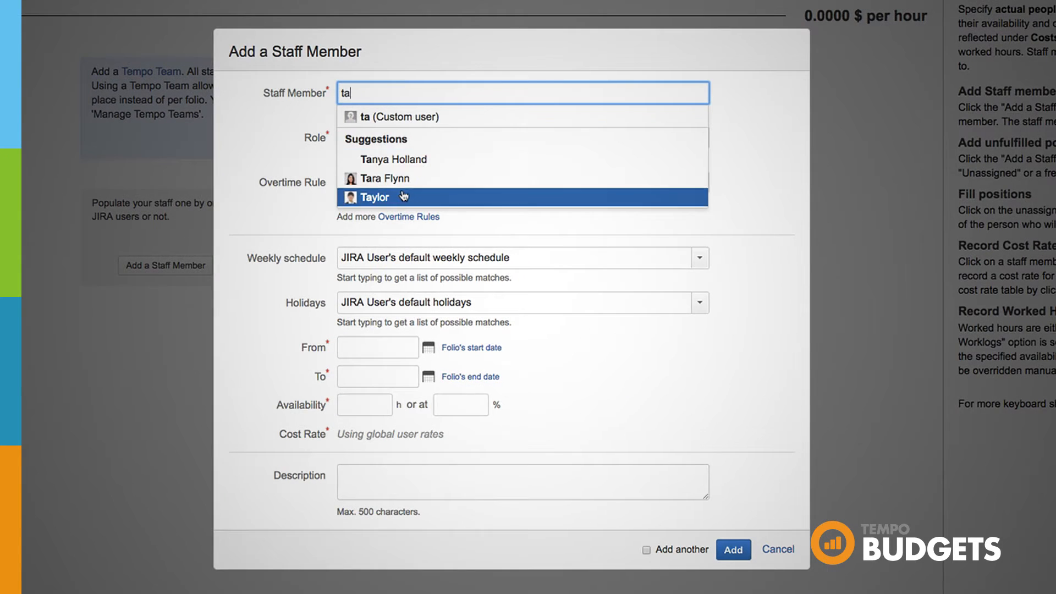
pyautogui.click(375, 197)
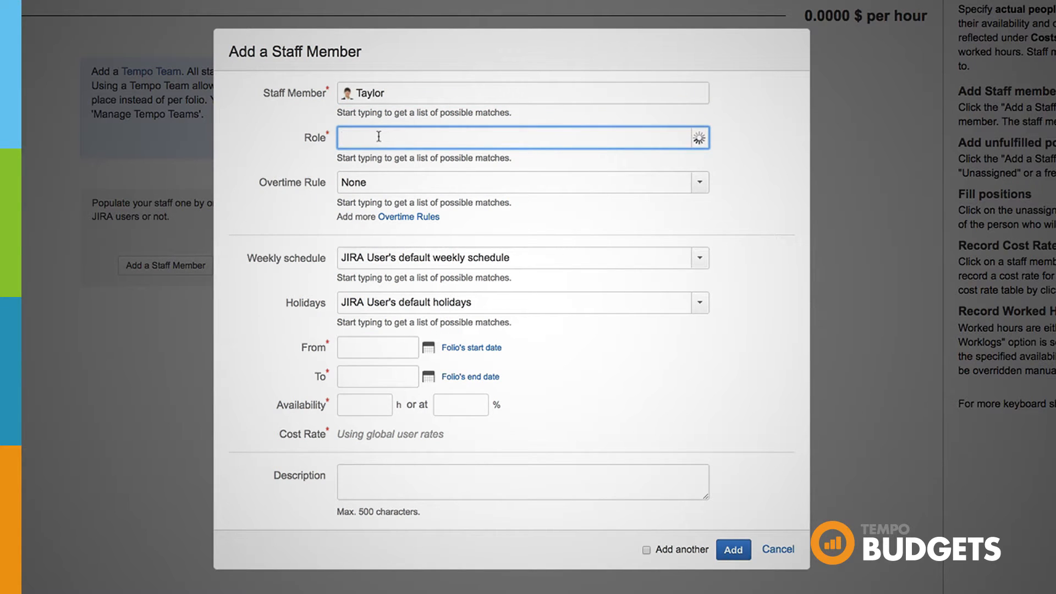
pyautogui.write('proj')
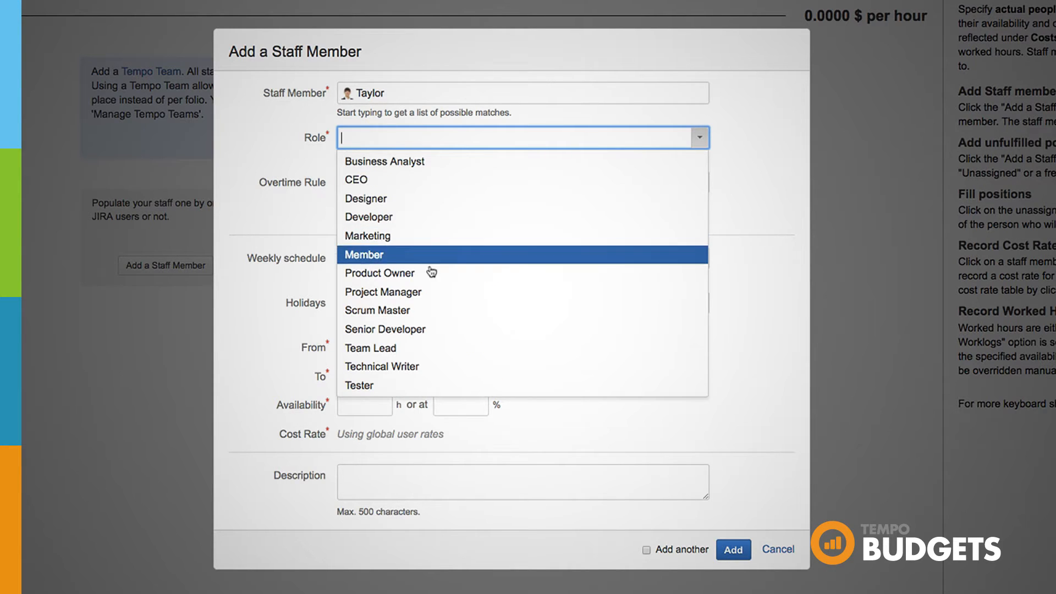
pyautogui.click(383, 291)
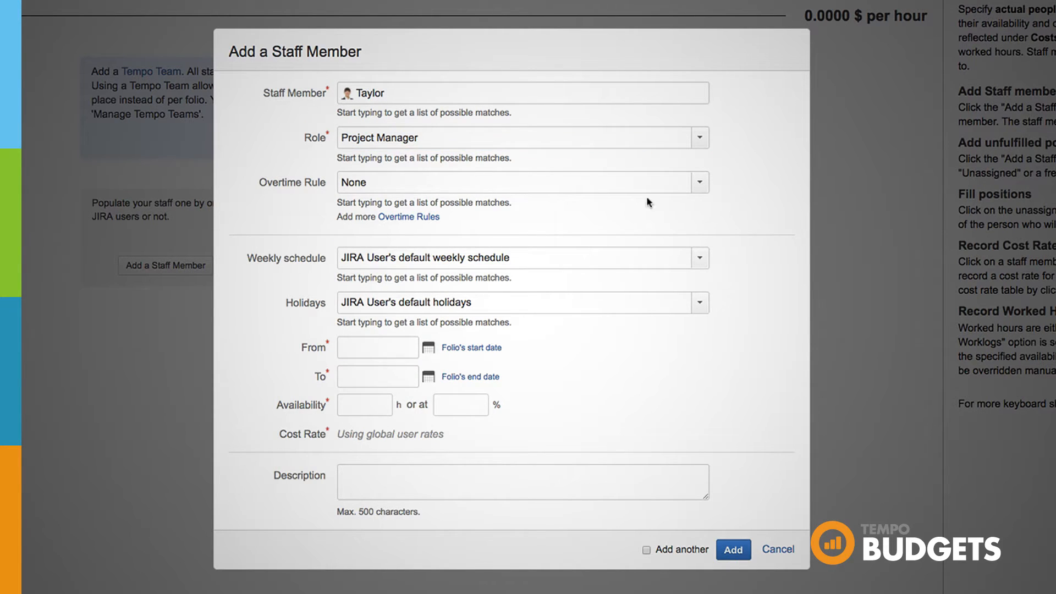
pyautogui.moveTo(311, 355)
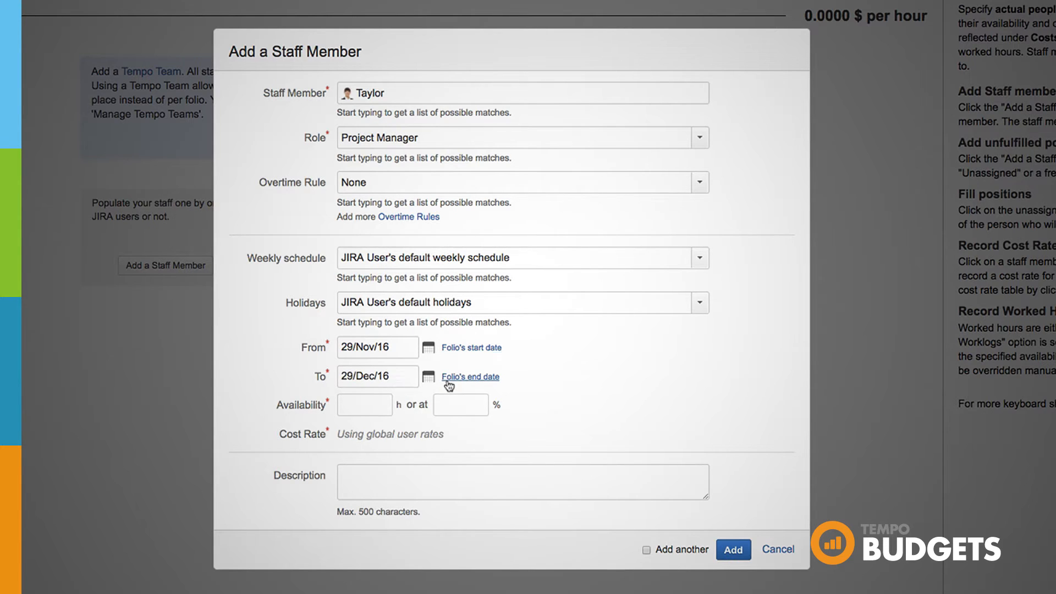
pyautogui.click(461, 405)
pyautogui.write('100')
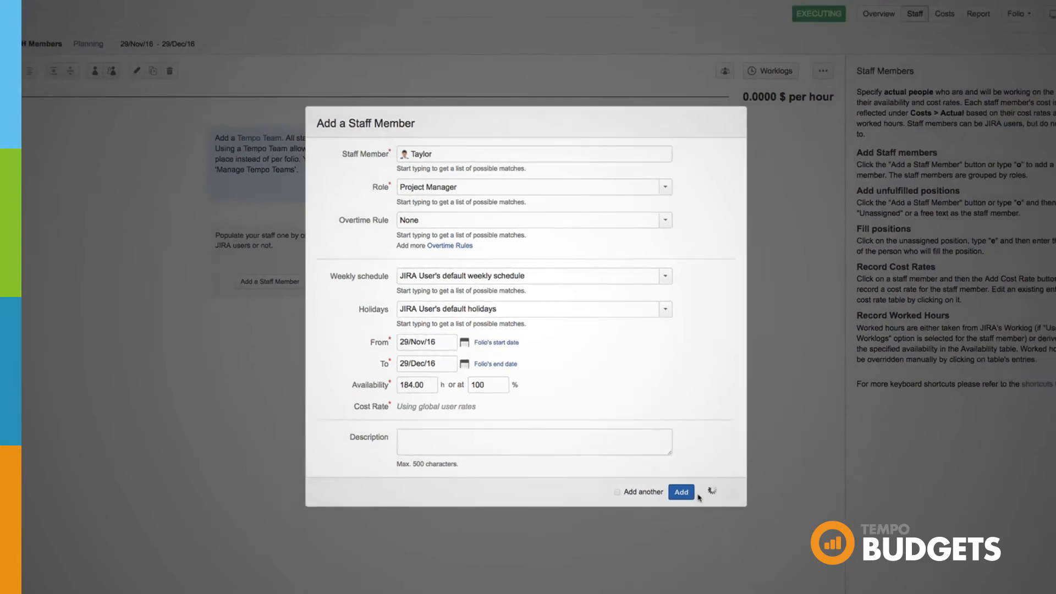
# Step: Add Taylor to the Hi folio's staff as Project Manager
pyautogui.click(680, 493)
pyautogui.write('d')
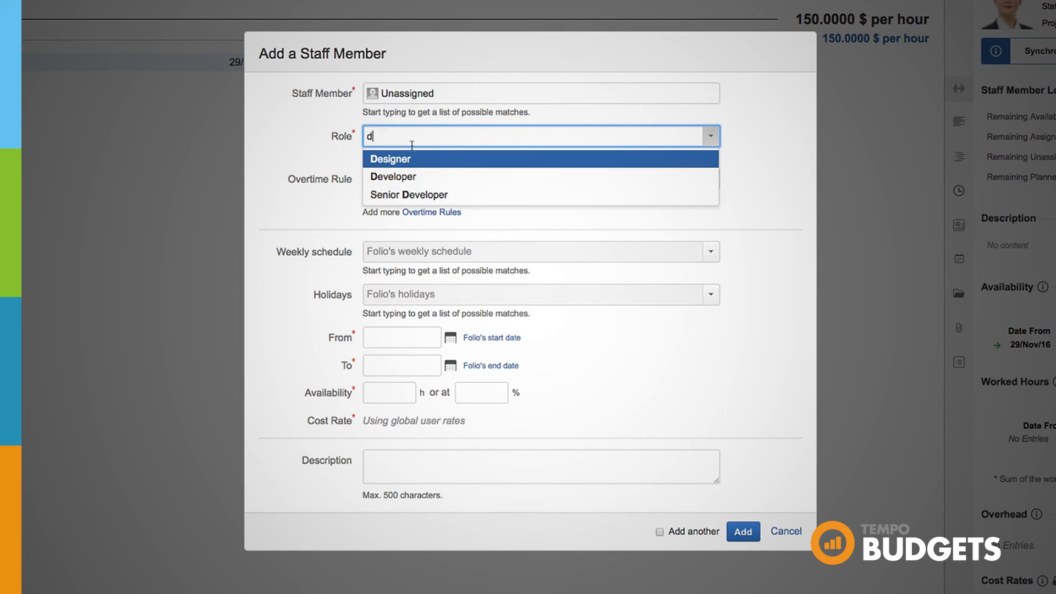
# Step: Give the new unassigned staff position the Designer role
pyautogui.click(401, 337)
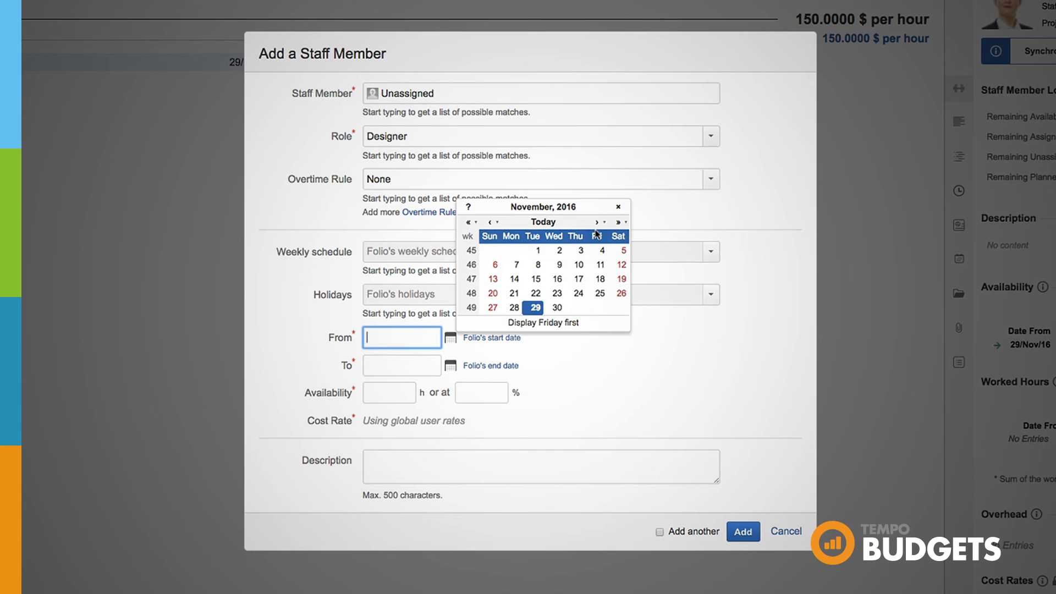